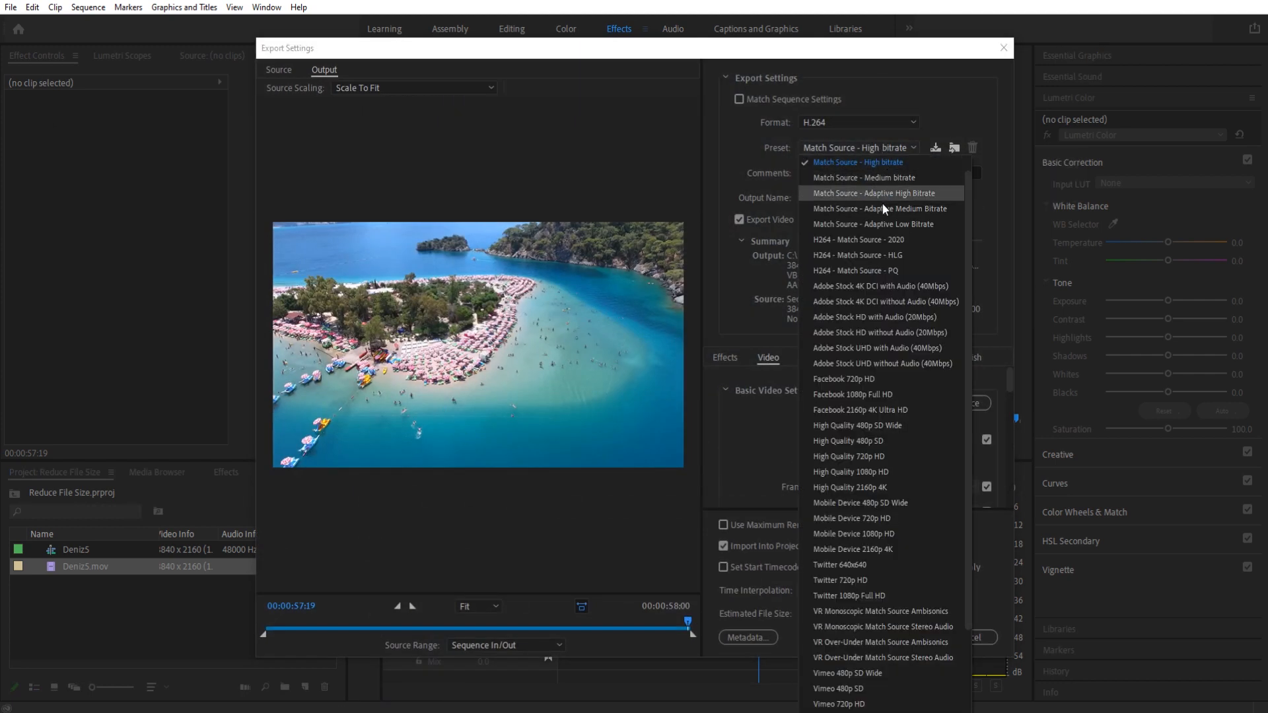
# Choose the Match Source – Adaptive High Bitrate preset, estimated size about 553 MB.
pyautogui.click(857, 161)
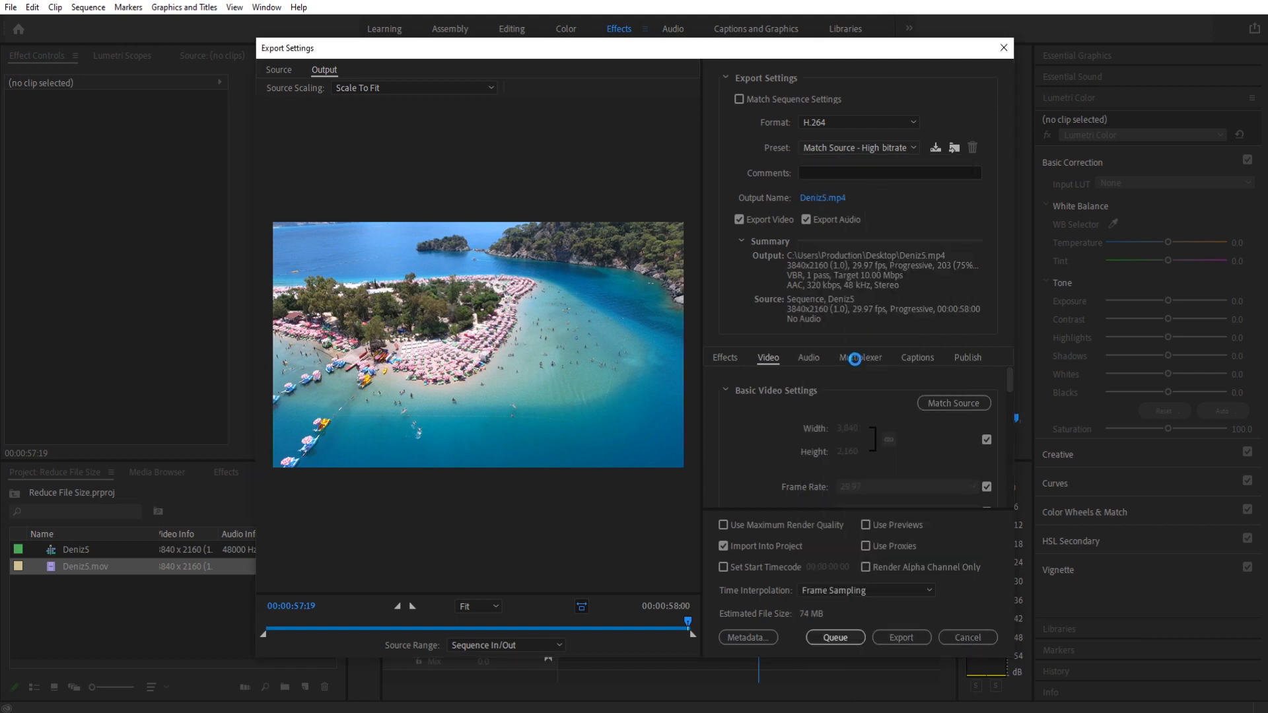
pyautogui.click(857, 146)
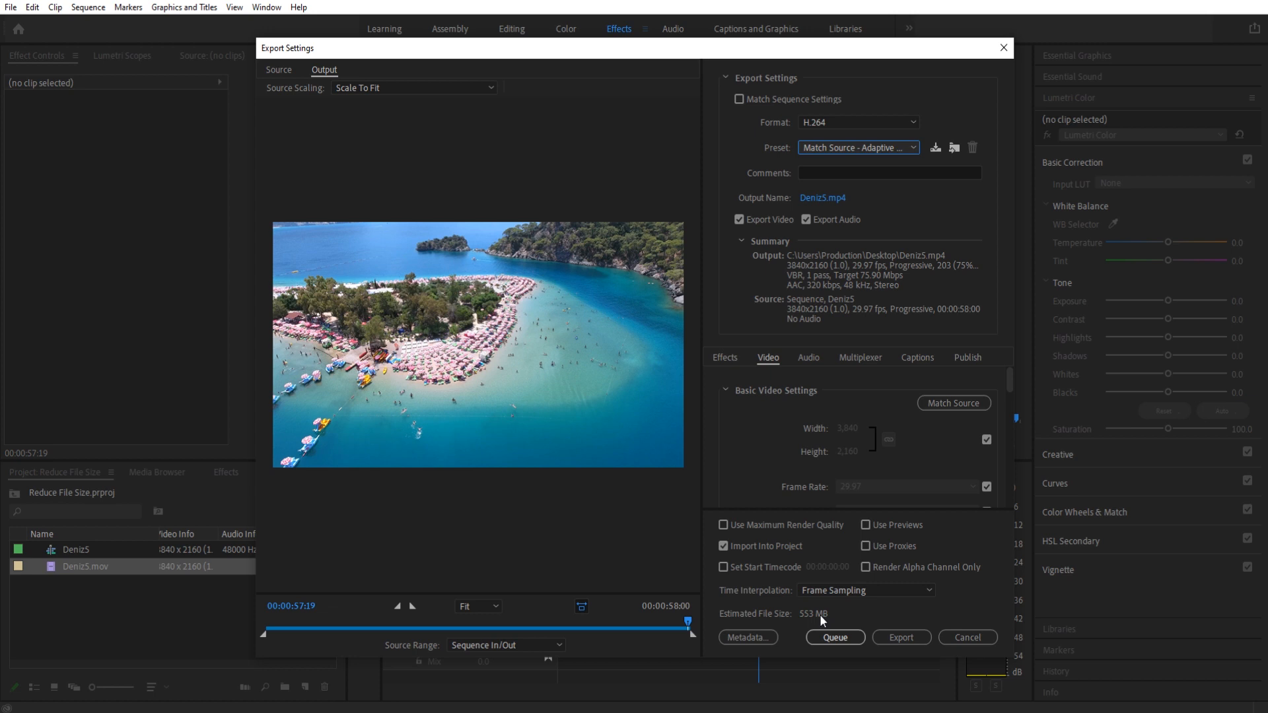
pyautogui.moveTo(808, 618)
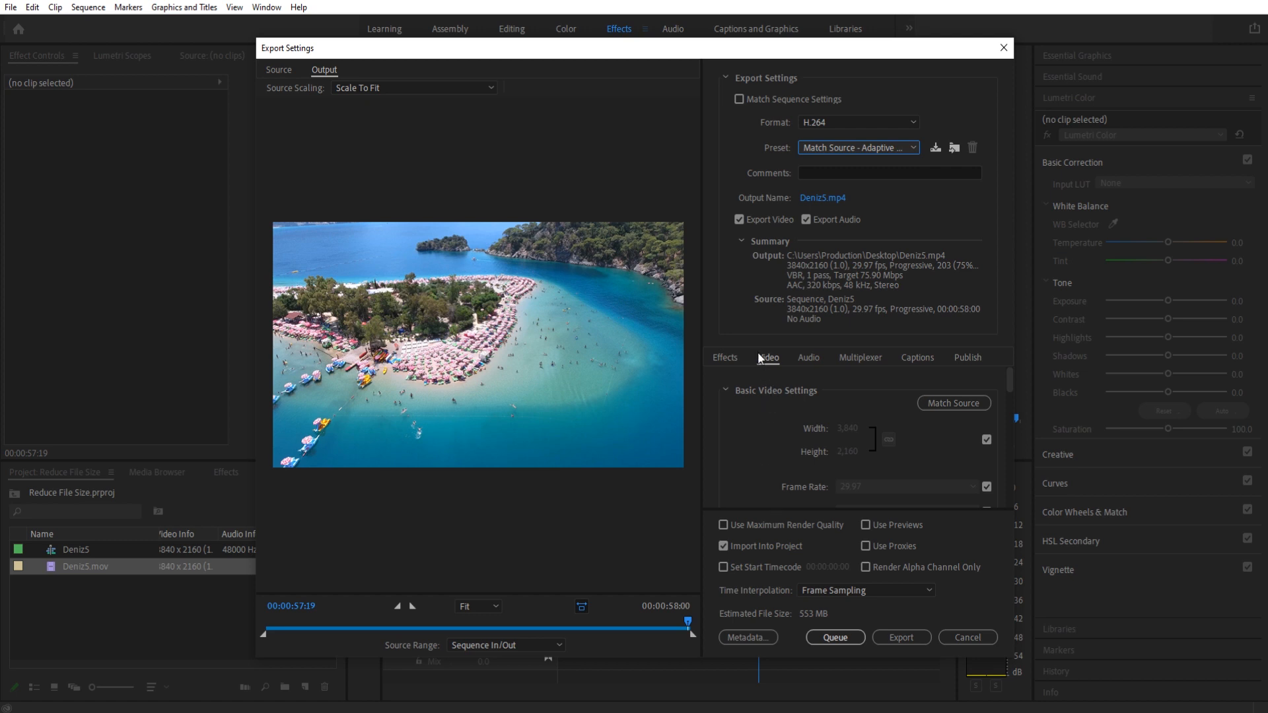
pyautogui.moveTo(881, 151)
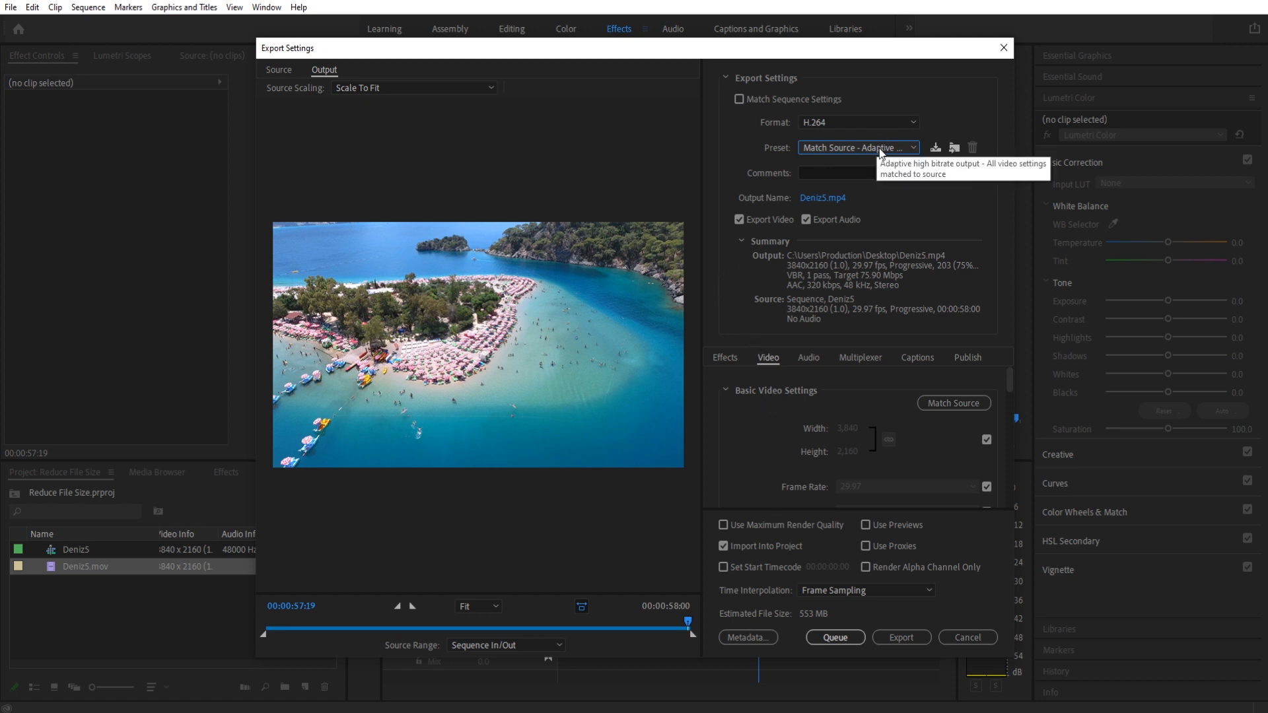
# Reselect the Match Source – High bitrate preset, 10 Mbps target and 74 MB estimate.
pyautogui.click(855, 147)
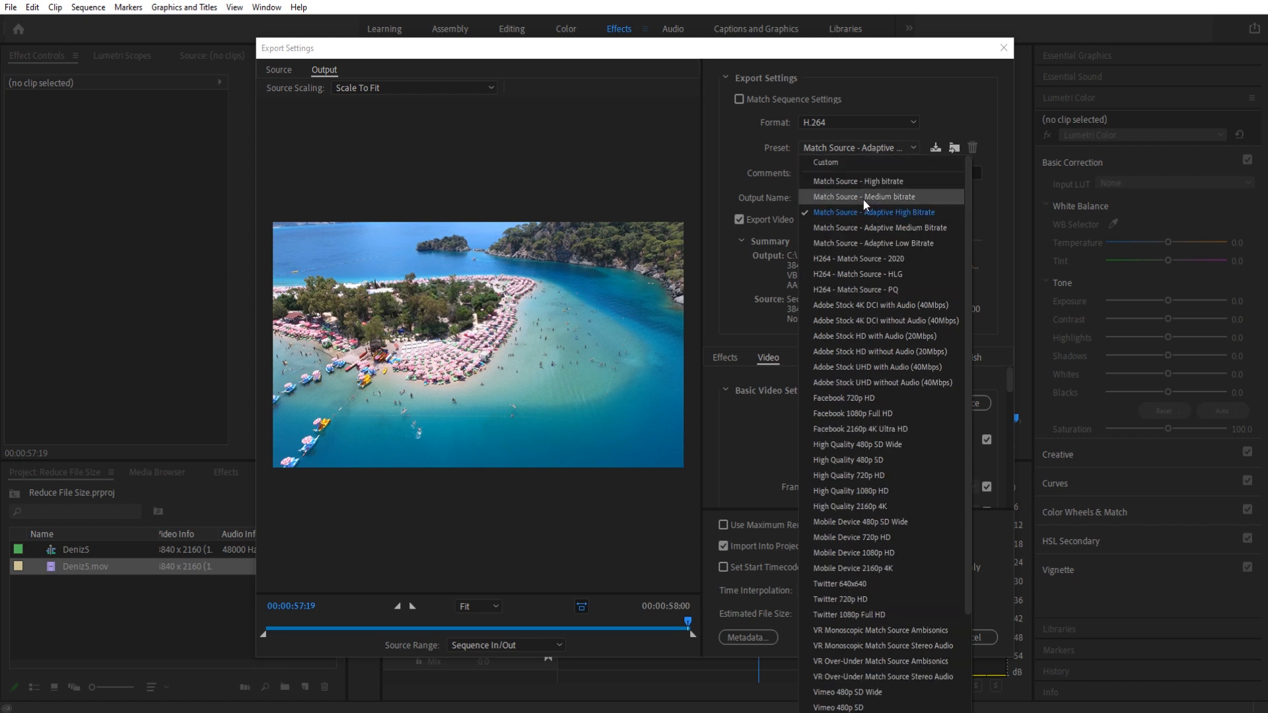
pyautogui.moveTo(864, 181)
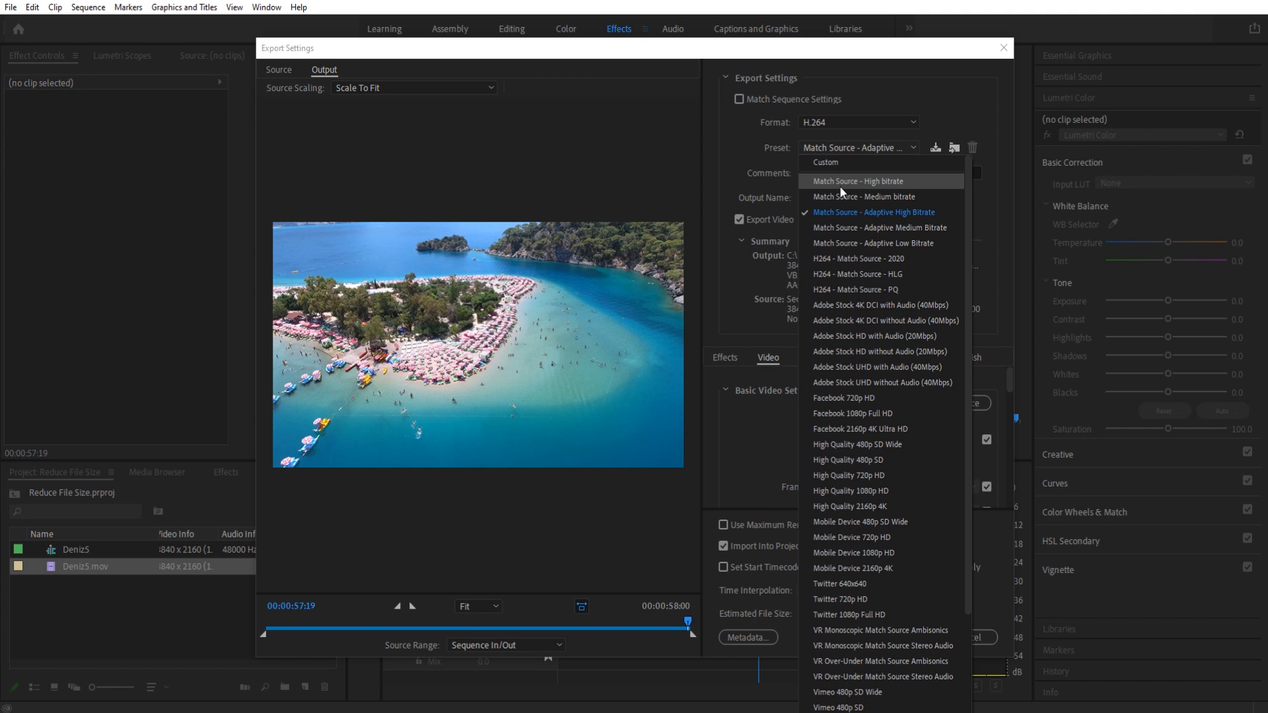
pyautogui.click(859, 180)
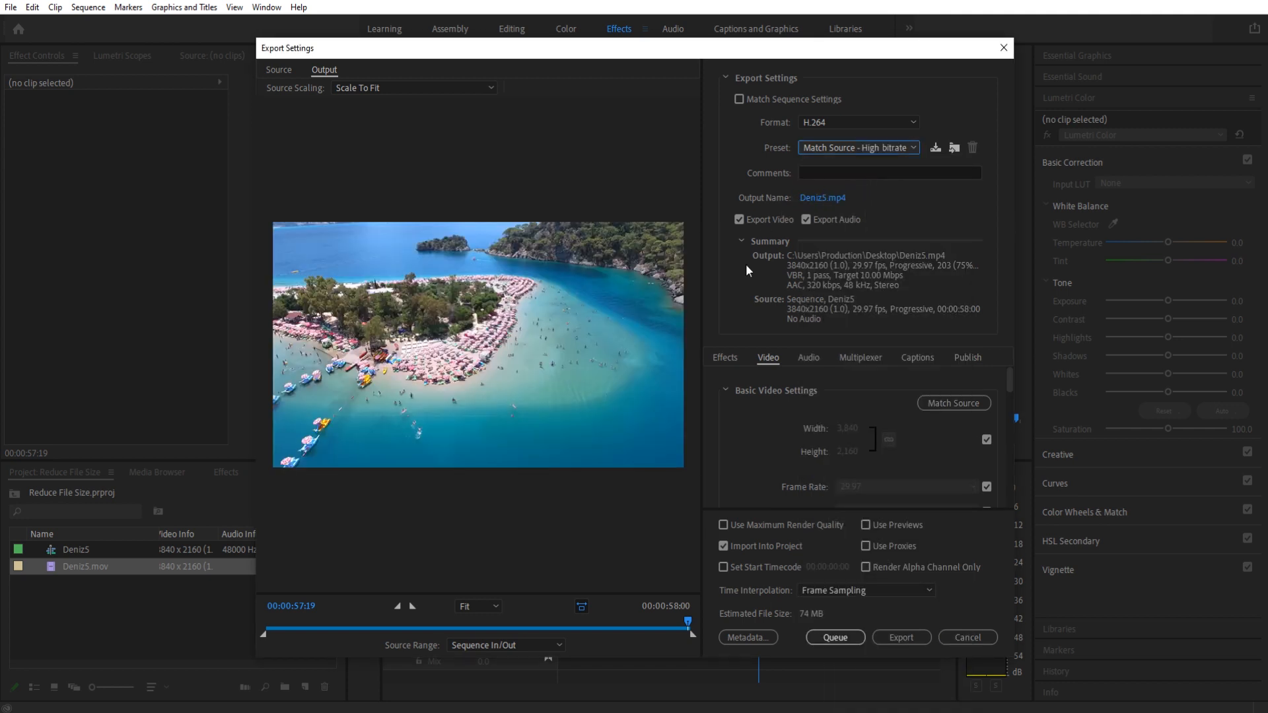
pyautogui.moveTo(820, 621)
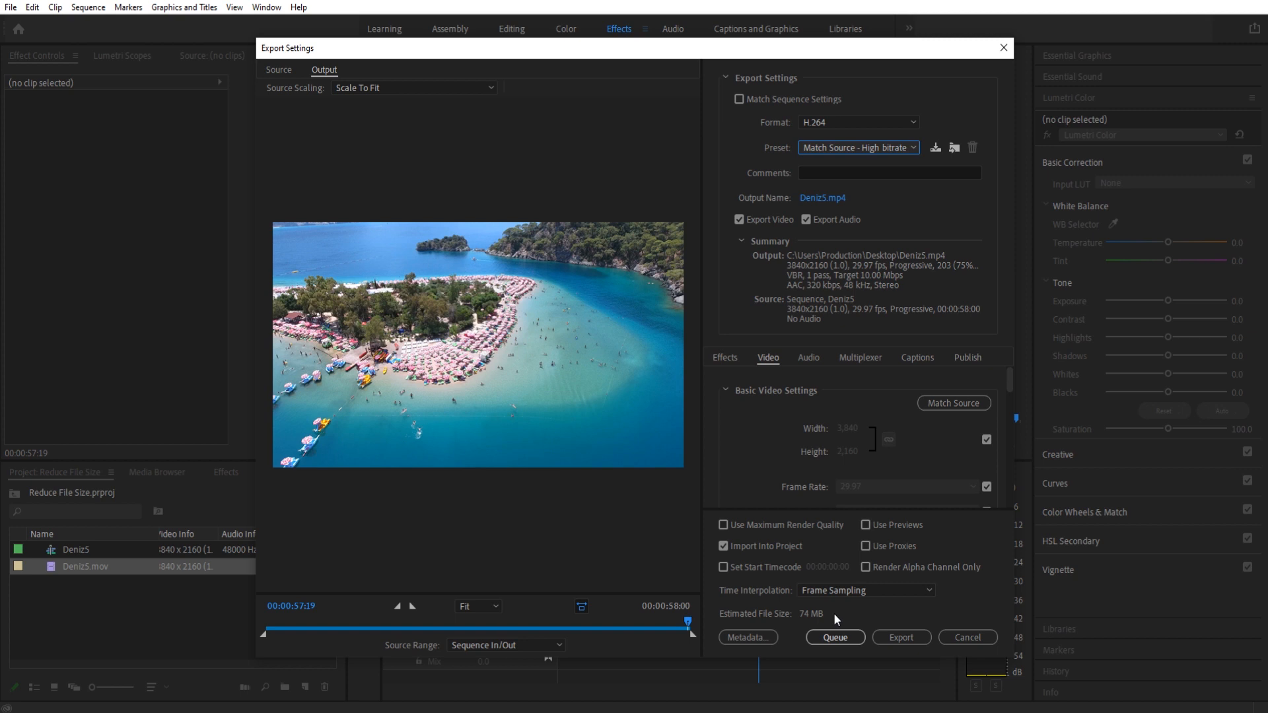
pyautogui.moveTo(760, 563)
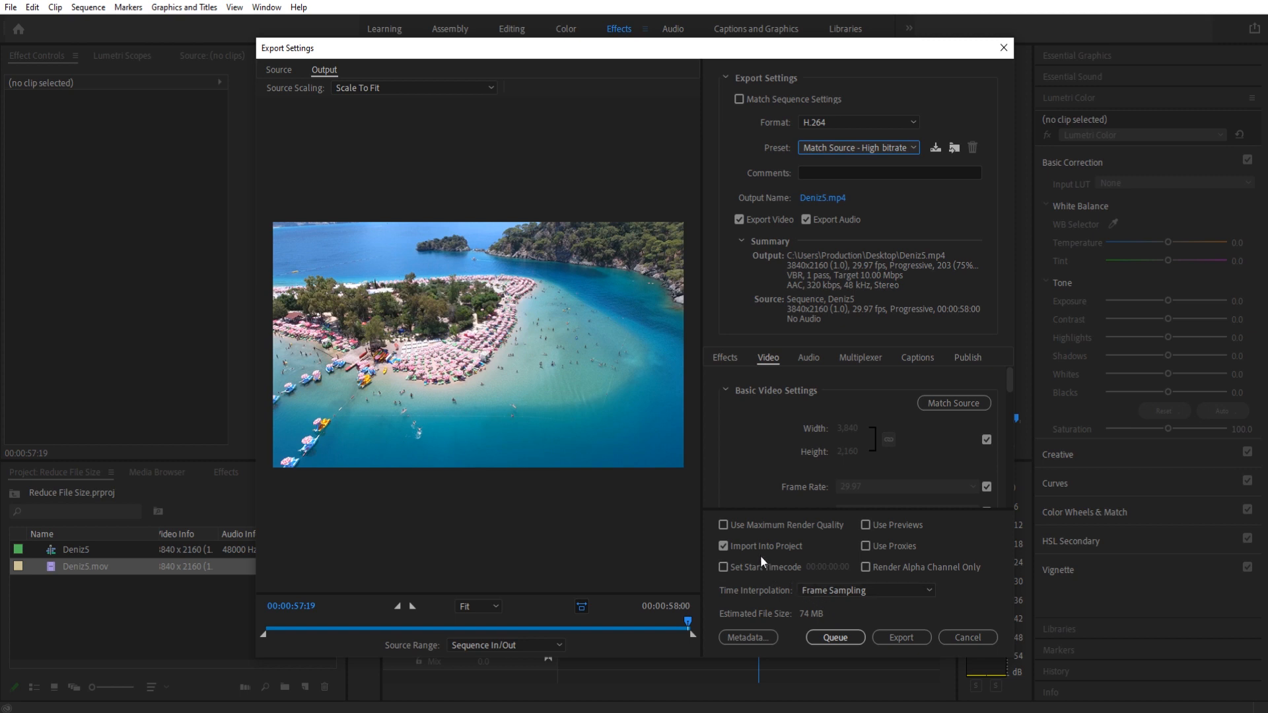
pyautogui.moveTo(773, 459)
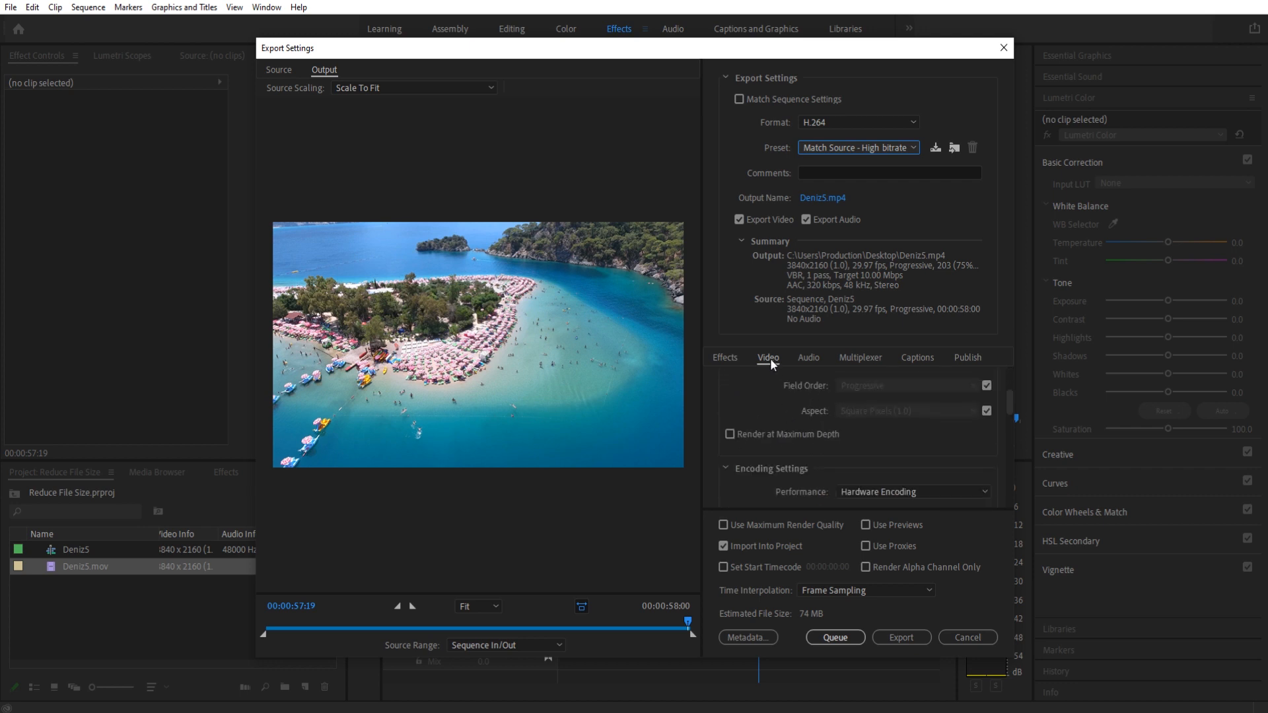
# Set Bitrate Encoding to VBR, 2 pass with a 10 Mbps target.
pyautogui.scroll(-3)
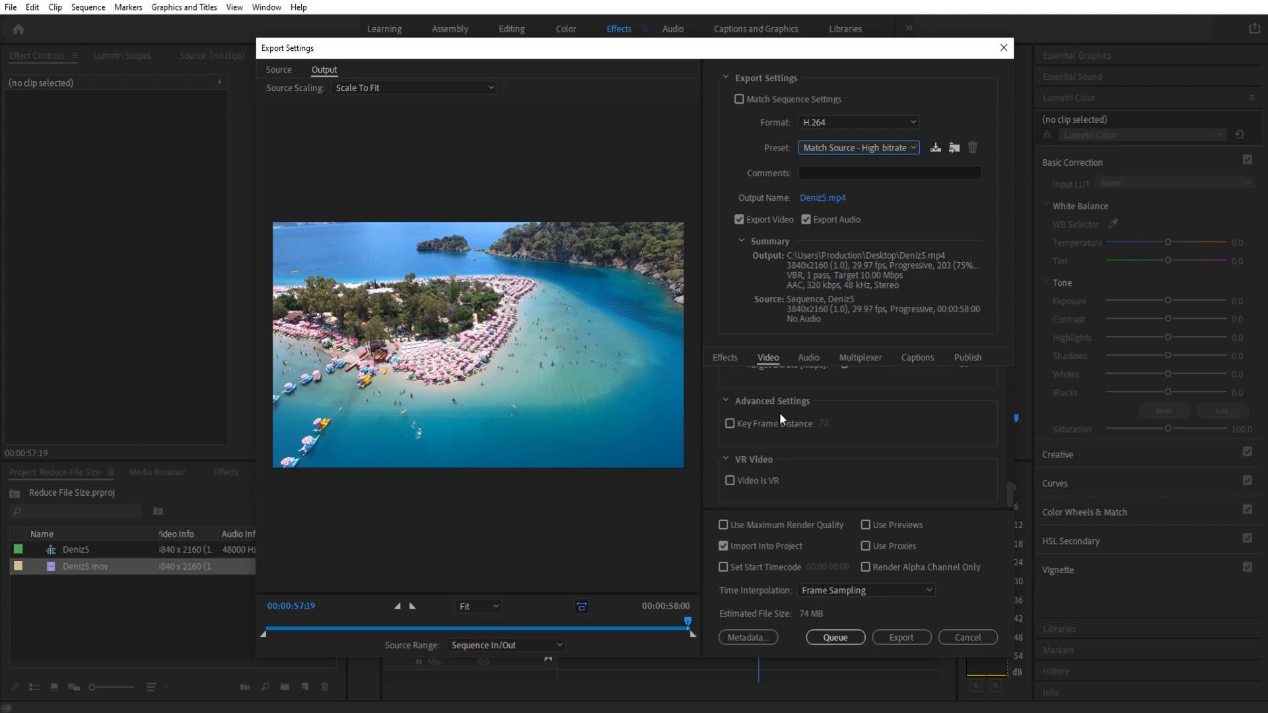
pyautogui.click(913, 424)
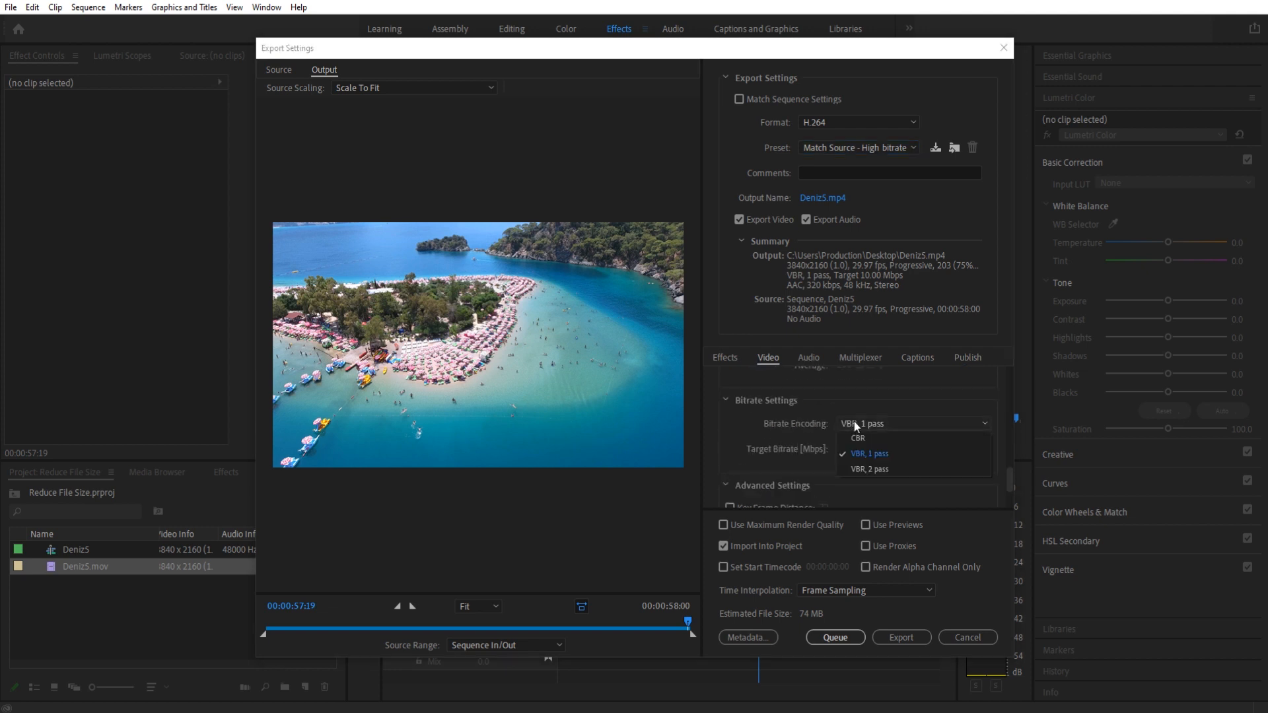
pyautogui.click(869, 469)
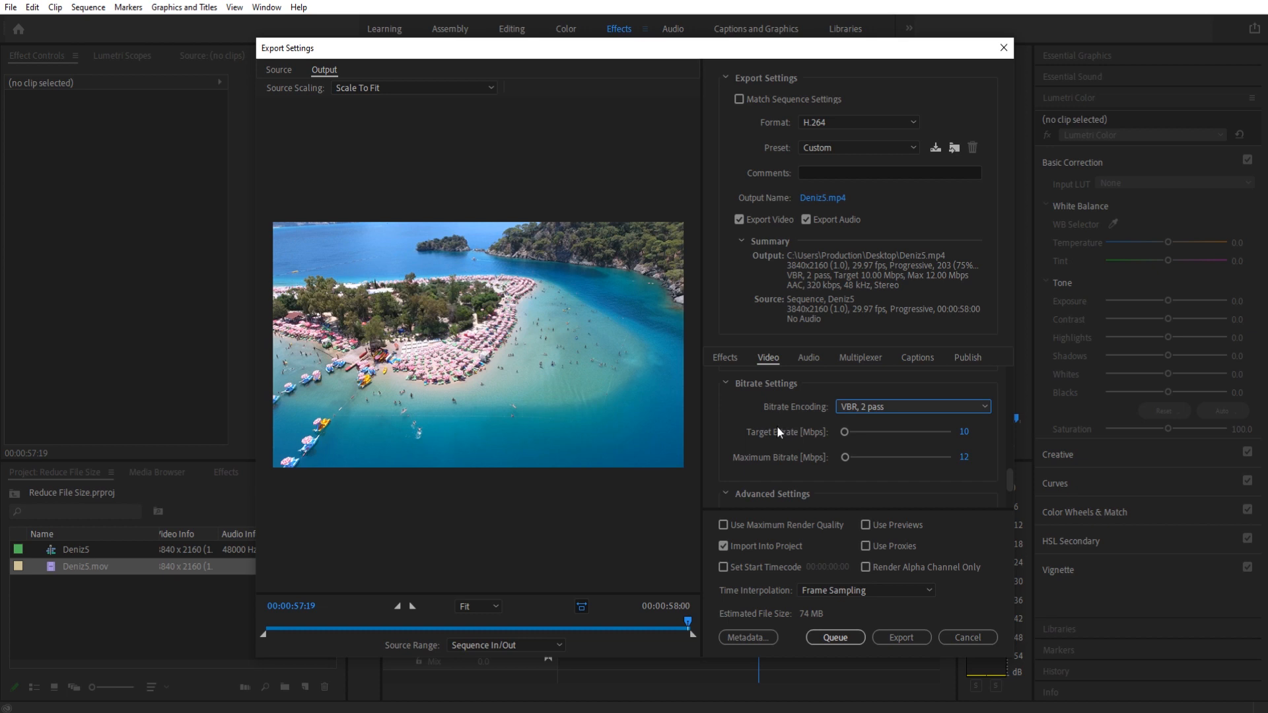
pyautogui.moveTo(782, 432)
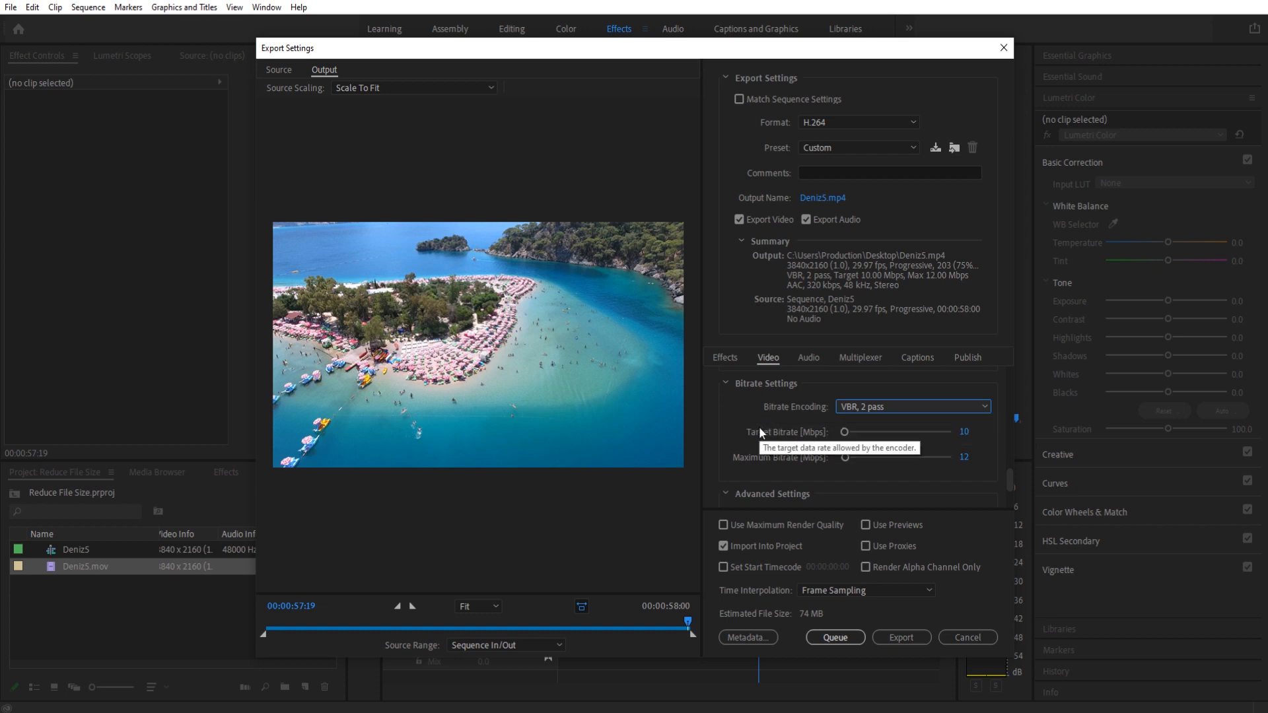
pyautogui.moveTo(732, 421)
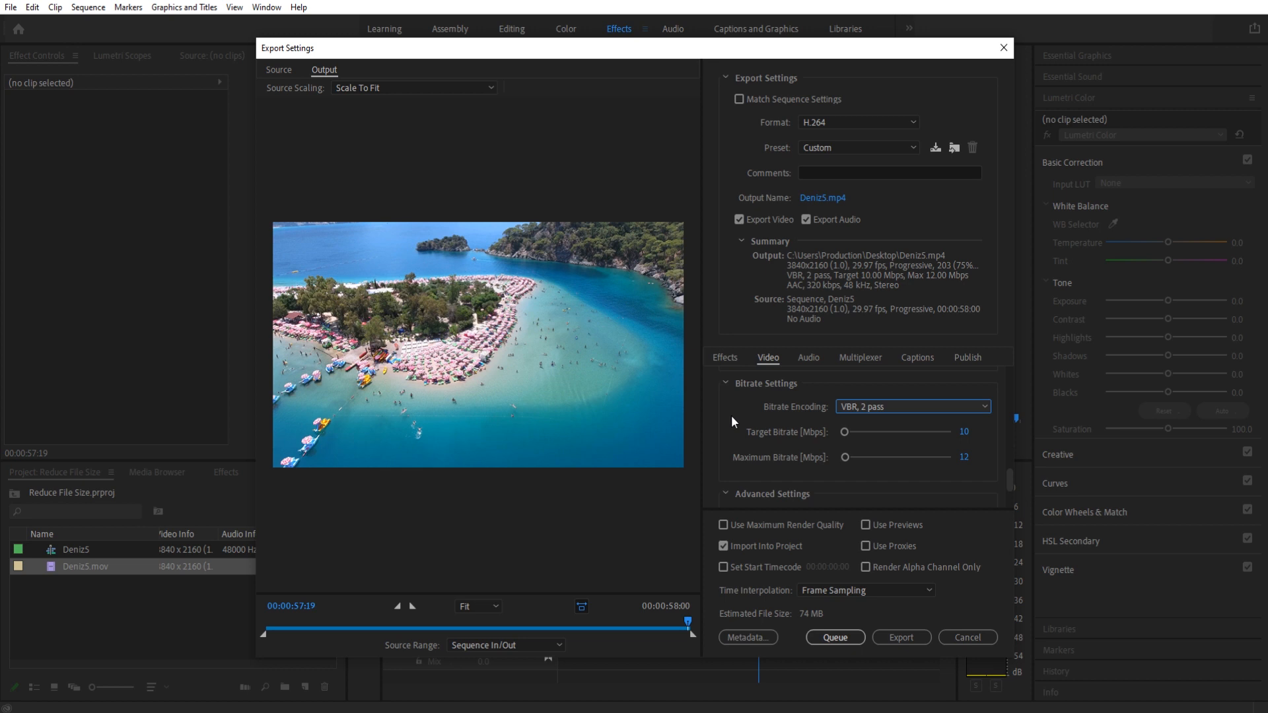
pyautogui.moveTo(744, 416)
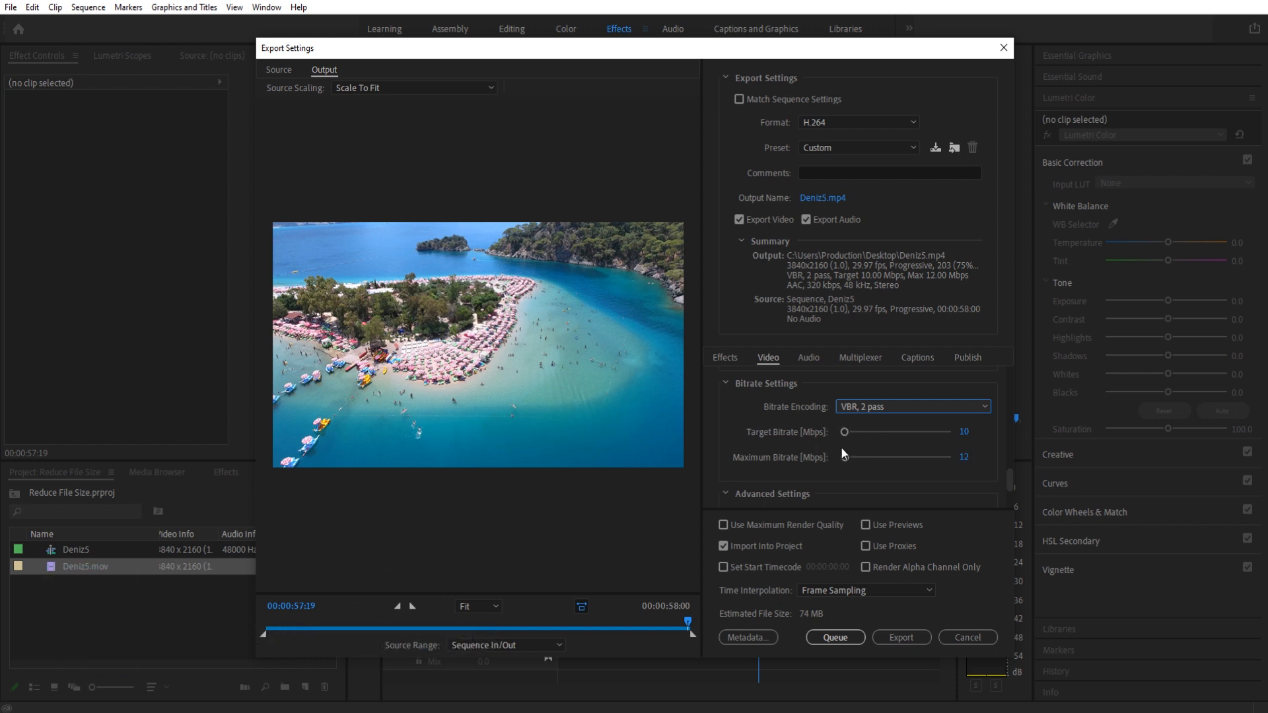
pyautogui.moveTo(924, 442)
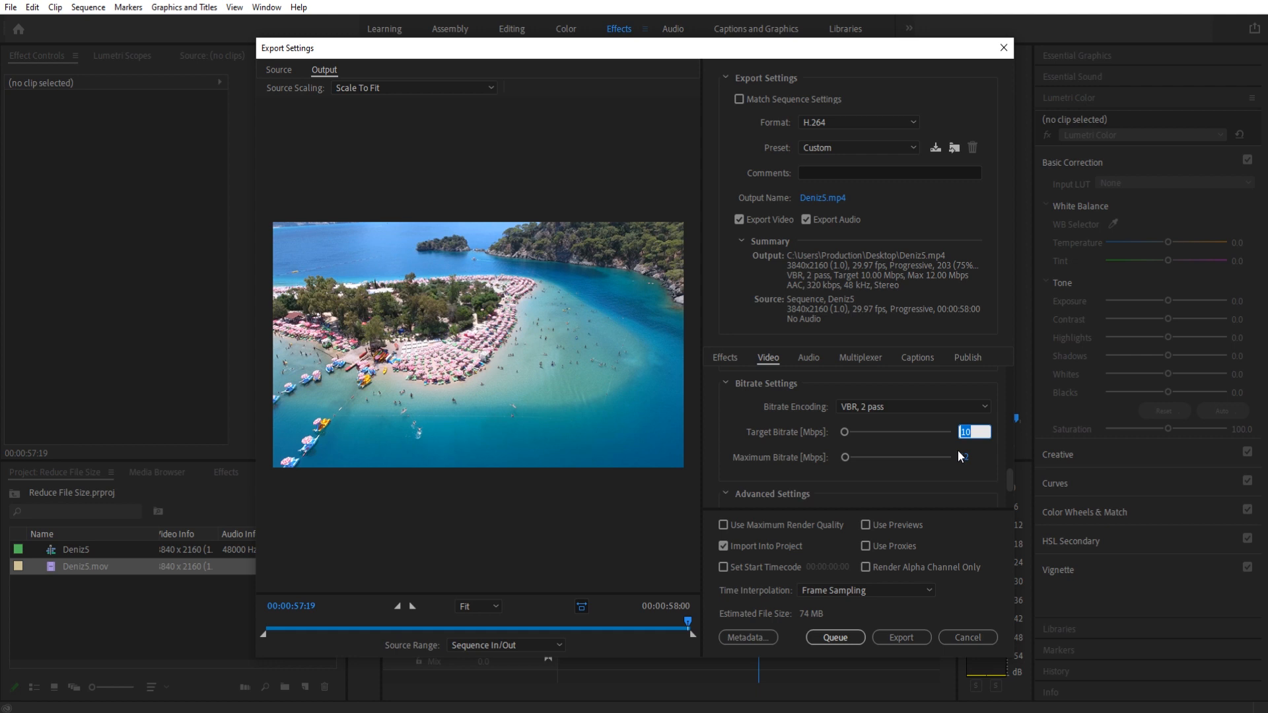
# Lower Target Bitrate to 7 Mbps and raise Maximum Bitrate to 15 Mbps.
pyautogui.write('7')
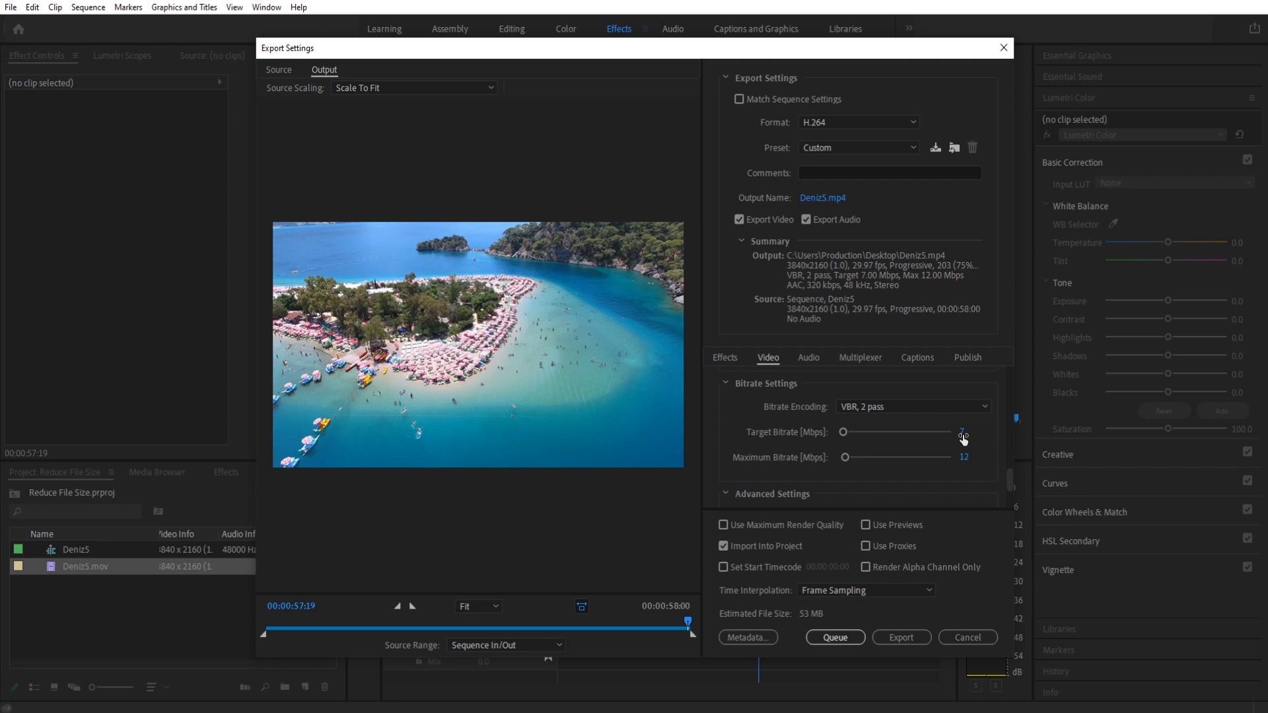
pyautogui.doubleClick(963, 457)
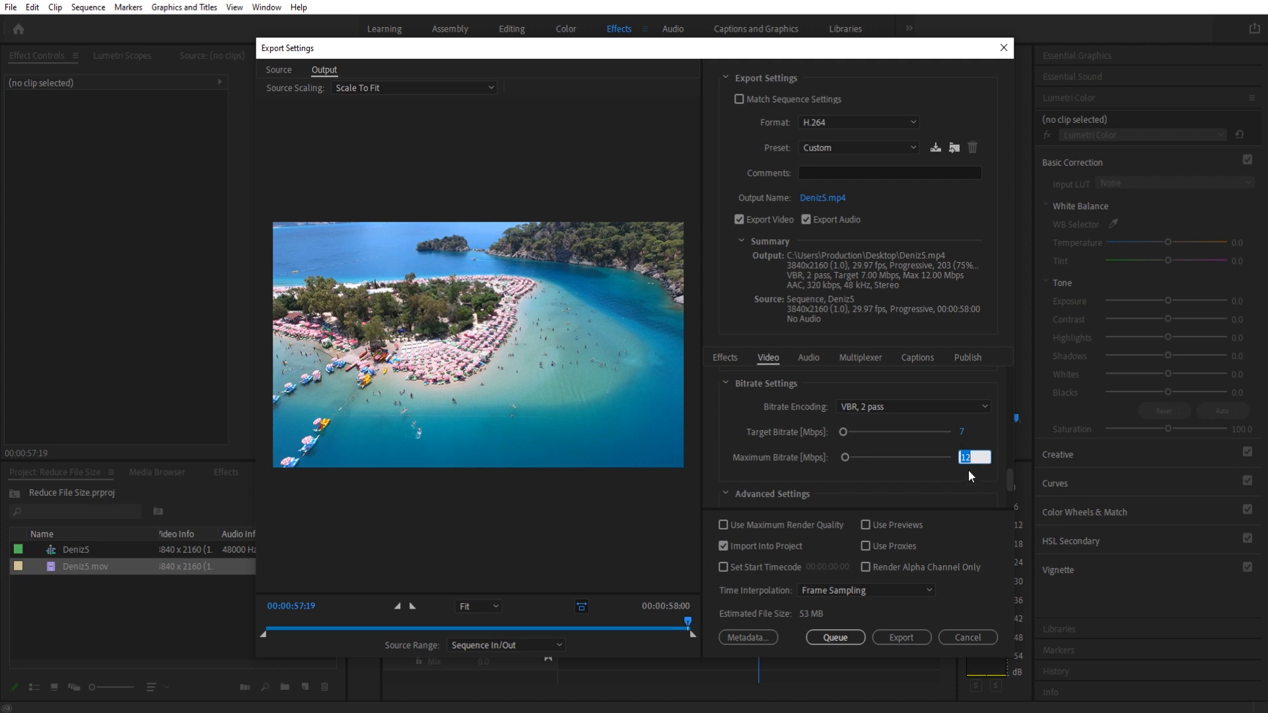
pyautogui.write('10')
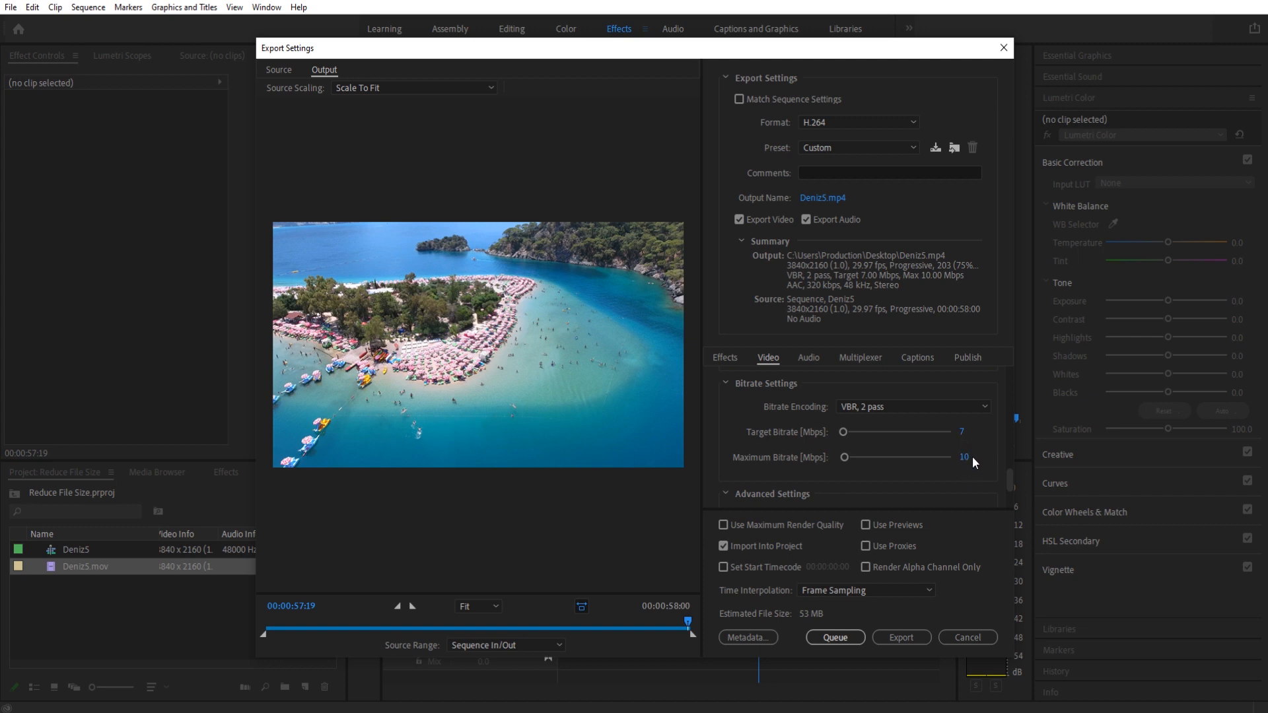
pyautogui.moveTo(844, 457); pyautogui.dragTo(880, 457)
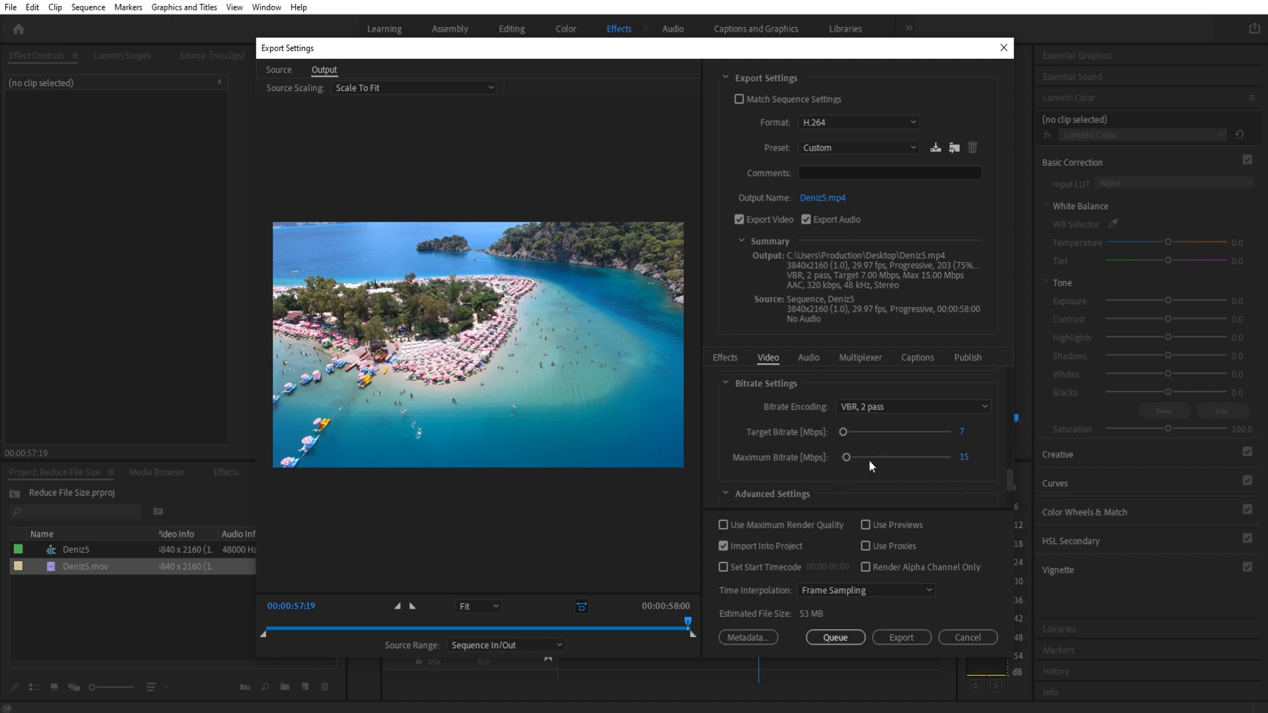
pyautogui.moveTo(799, 618)
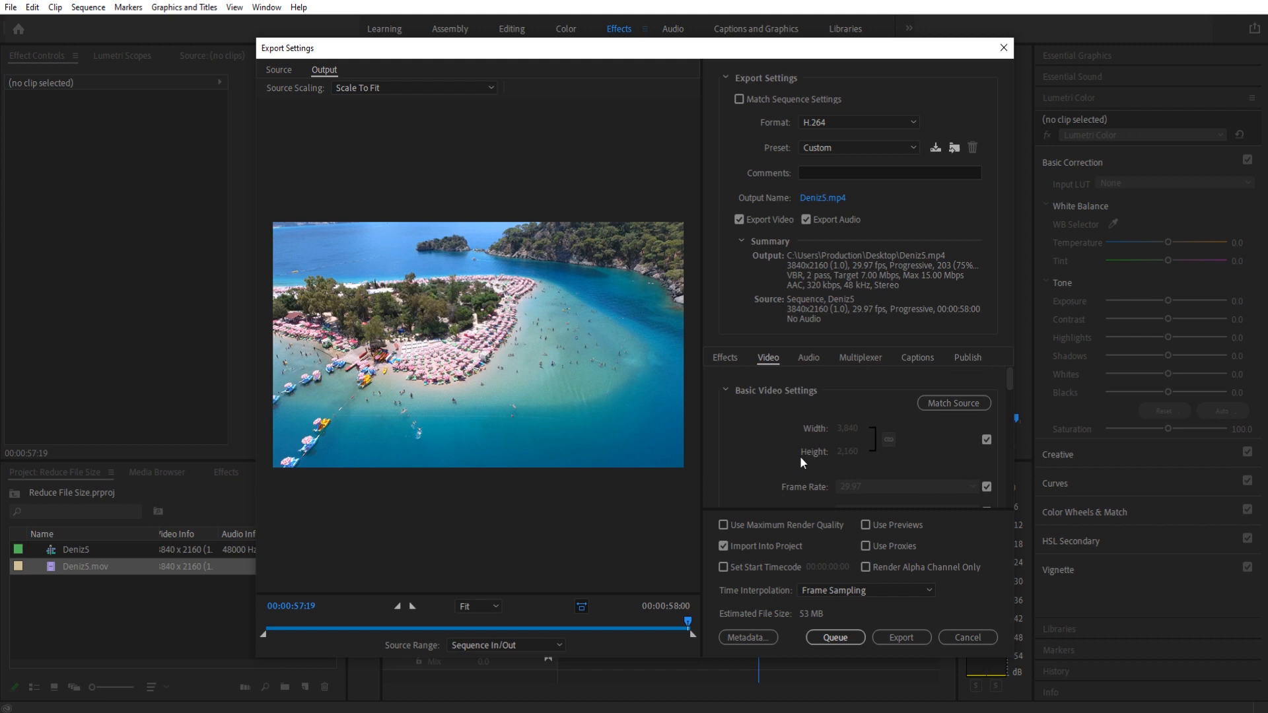
pyautogui.moveTo(985, 440)
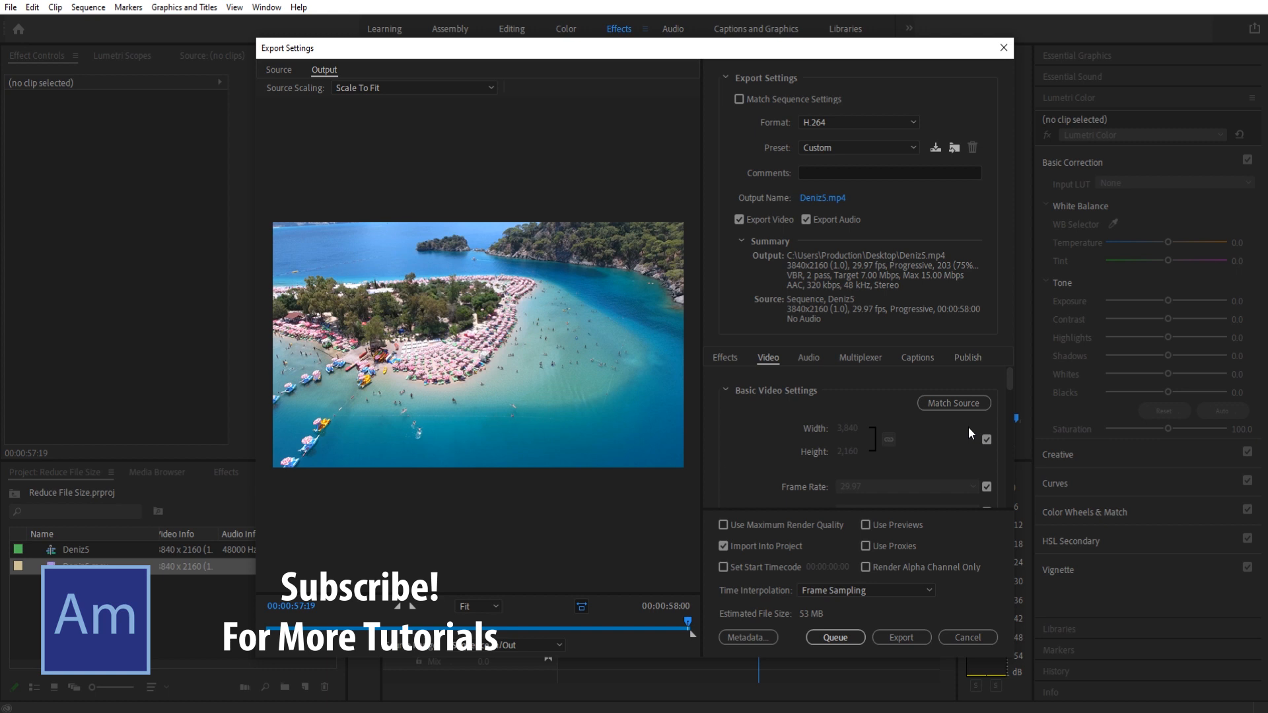
pyautogui.moveTo(985, 439)
pyautogui.write('1,920')
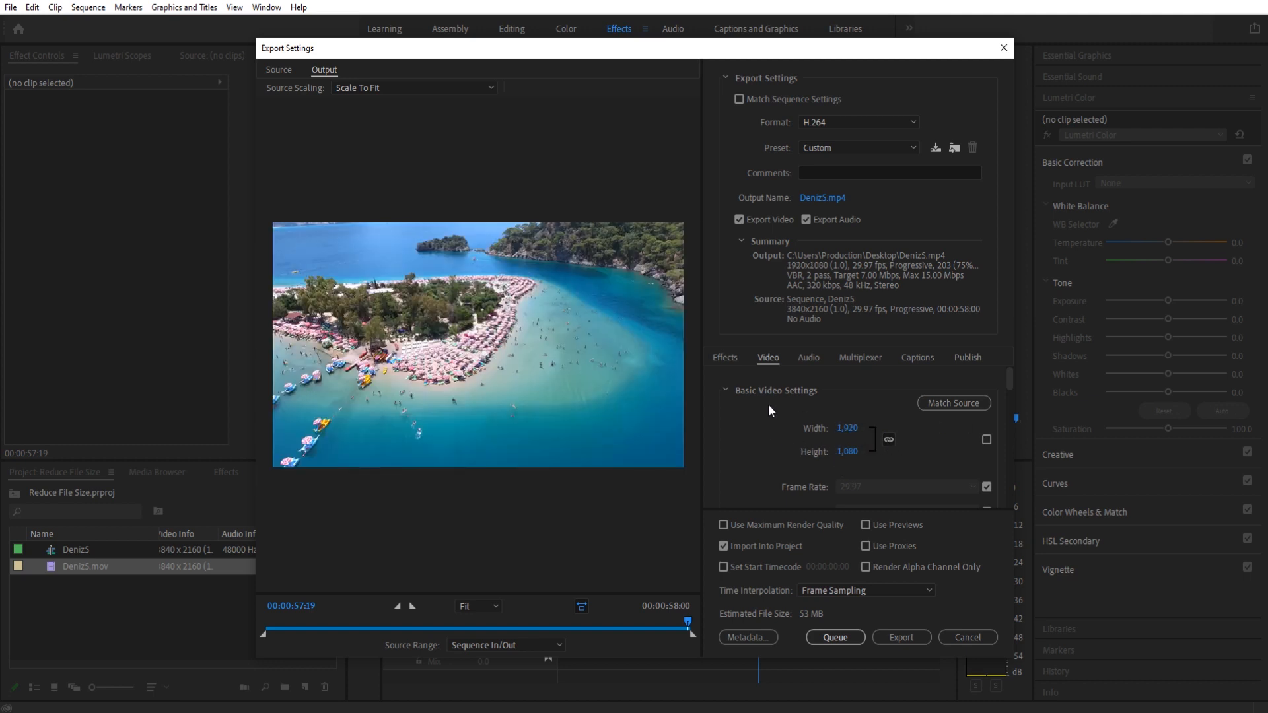
# Scroll down to Basic Video Settings to change the output to 1920×1080.
pyautogui.scroll(-3)
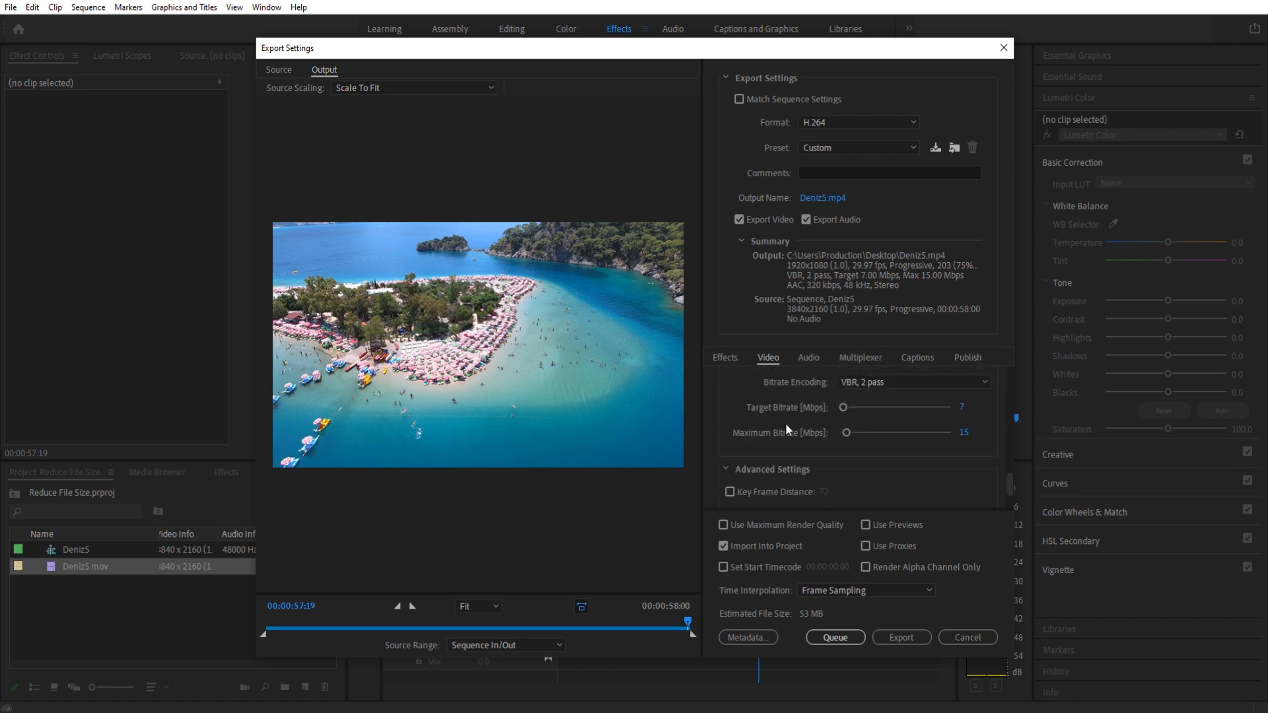
pyautogui.moveTo(817, 617)
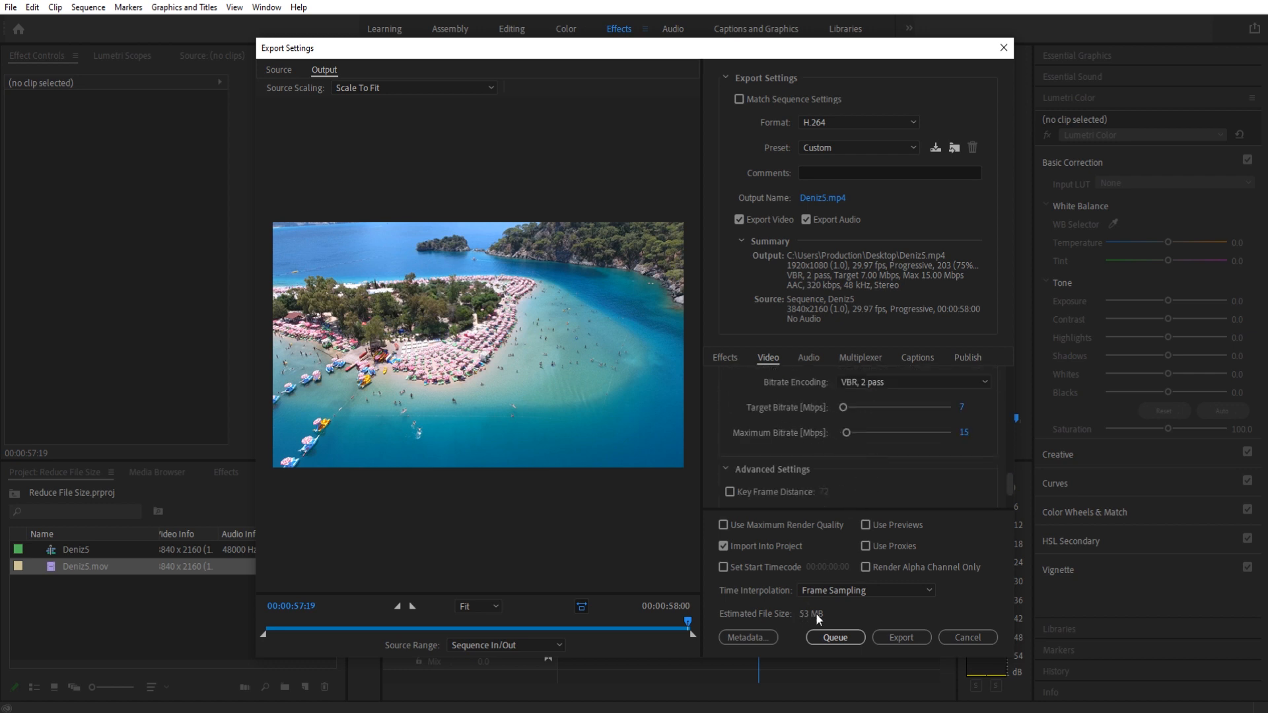
pyautogui.scroll(-3)
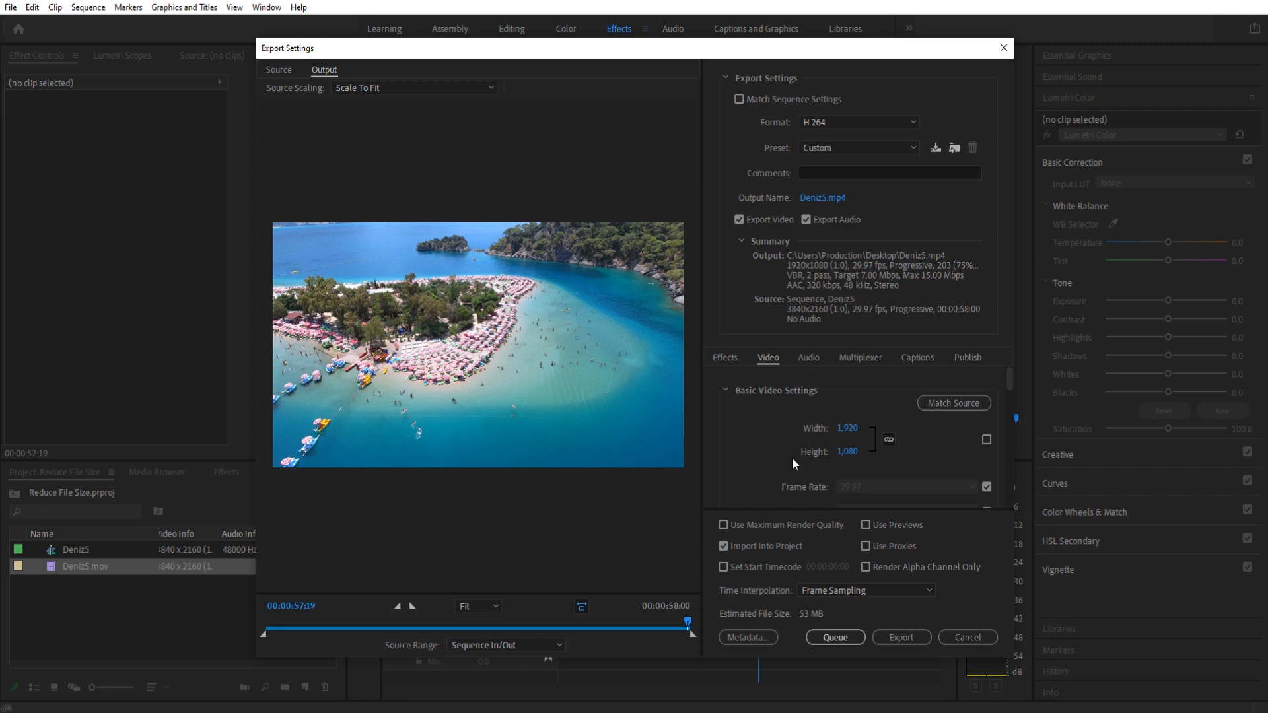
pyautogui.moveTo(784, 452)
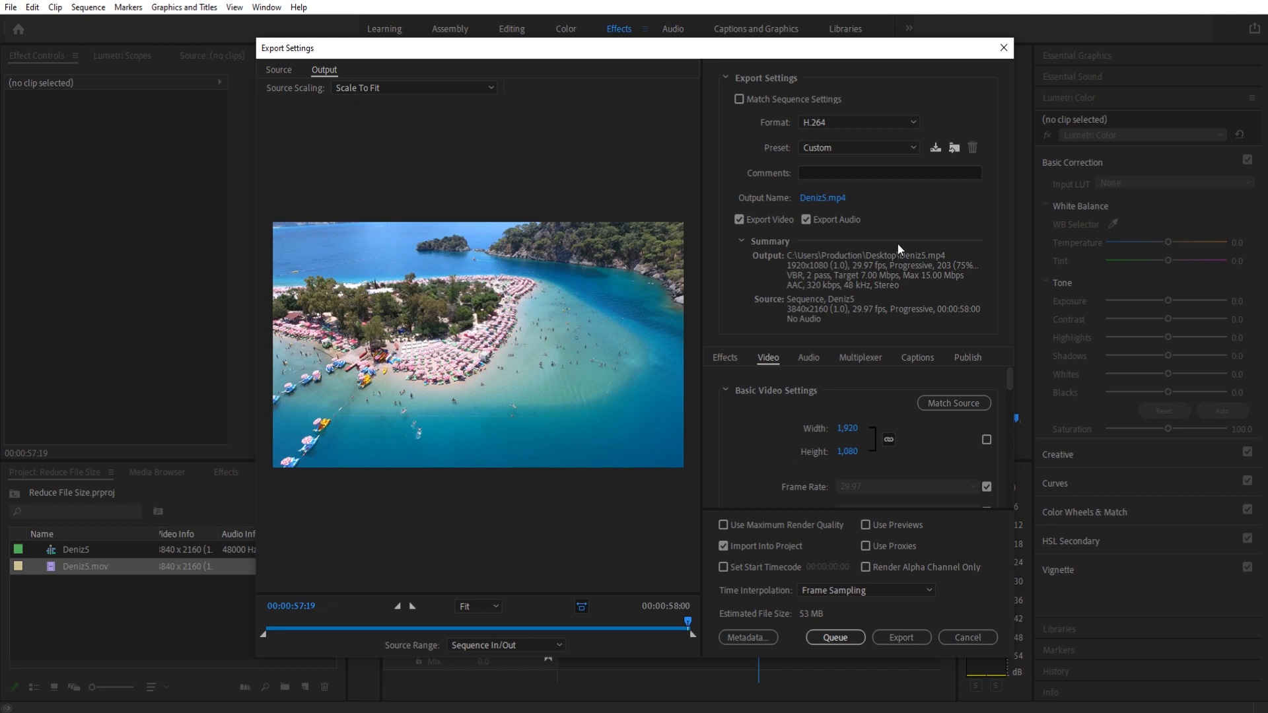
pyautogui.click(858, 122)
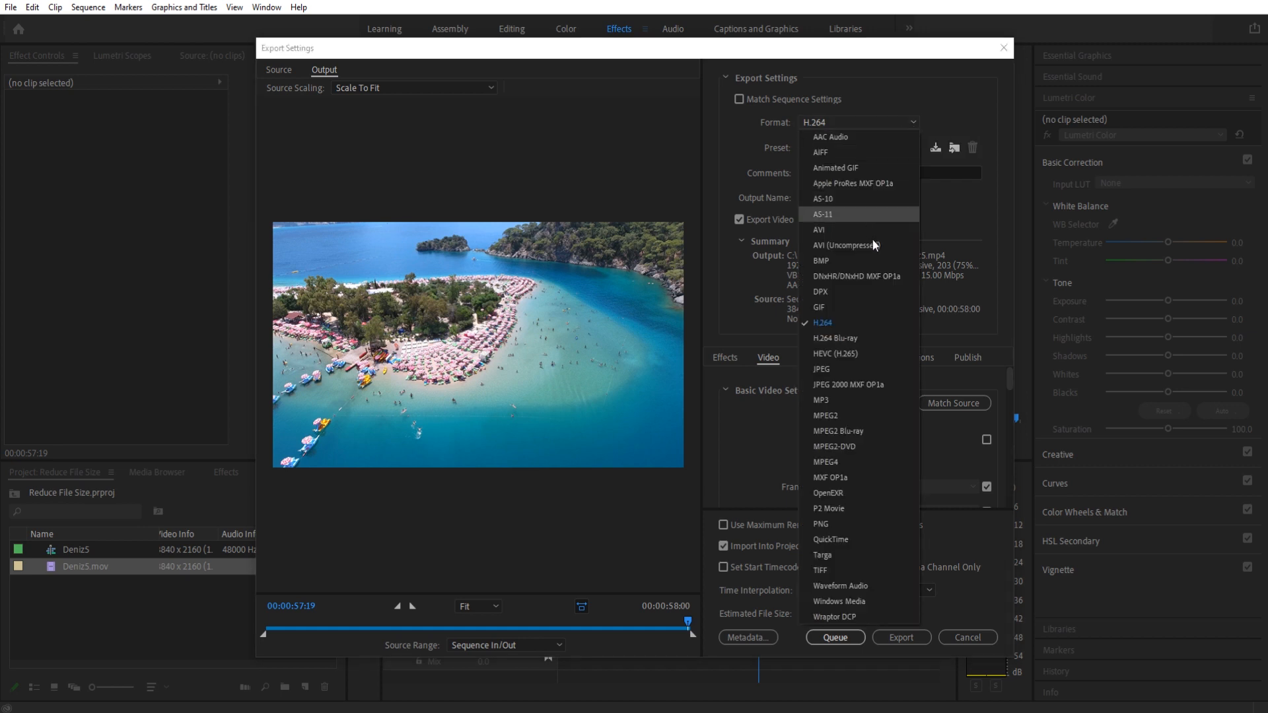
pyautogui.moveTo(819, 230)
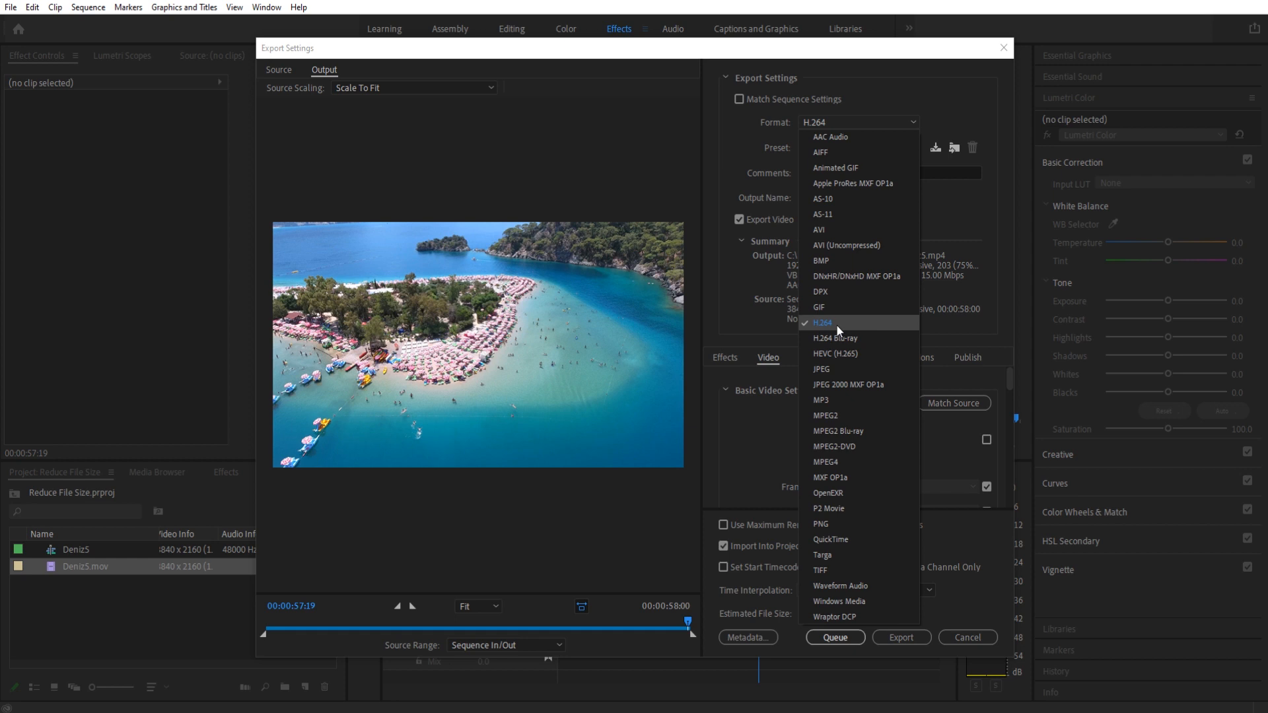
pyautogui.moveTo(838, 138)
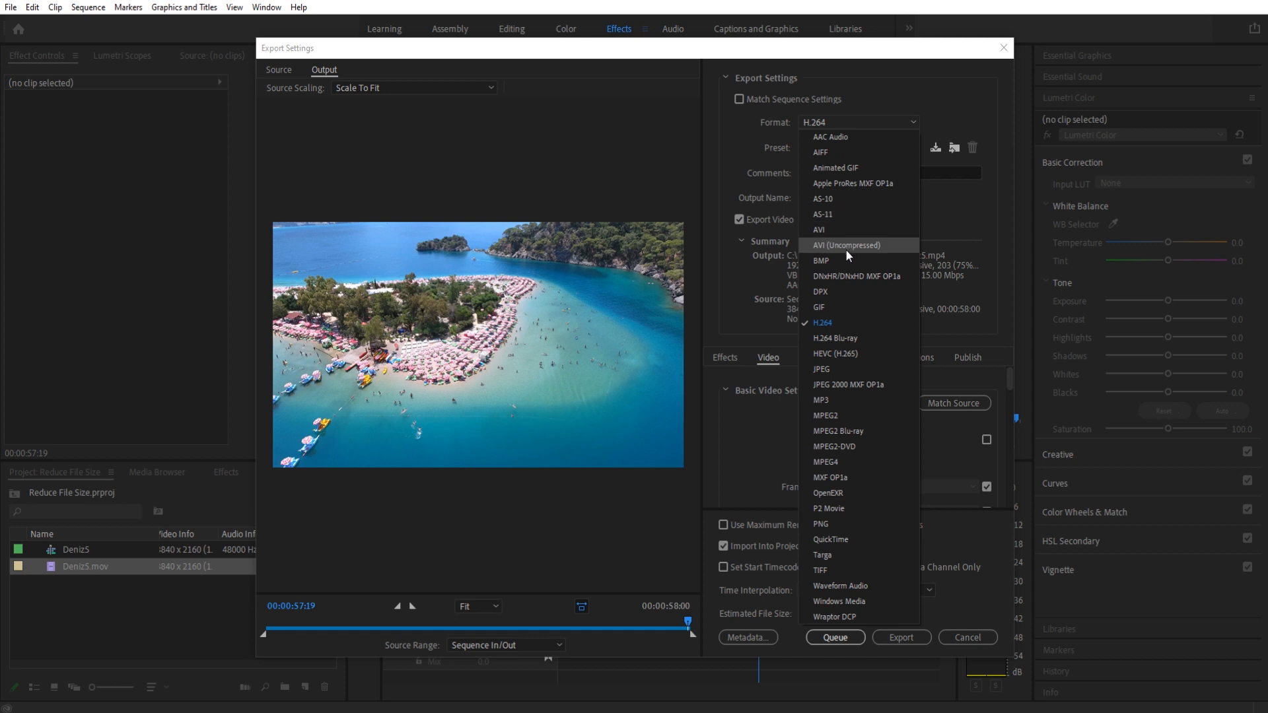
pyautogui.moveTo(844, 328)
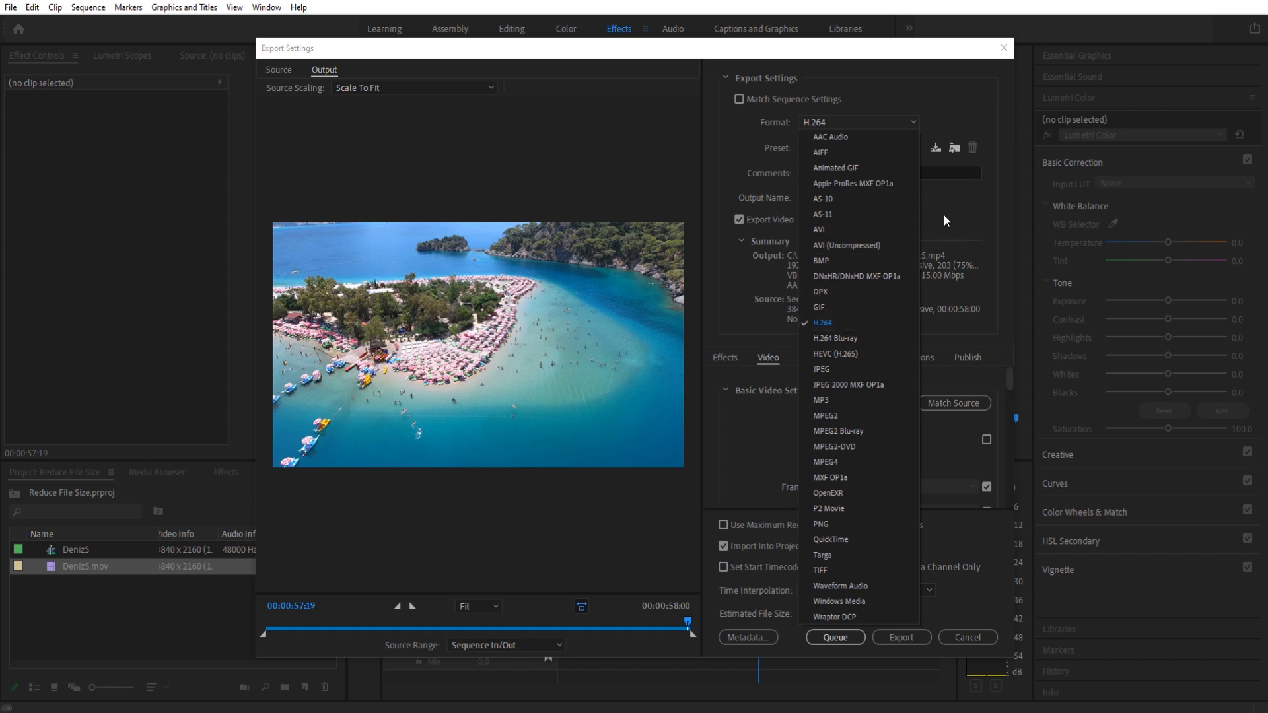
pyautogui.click(821, 323)
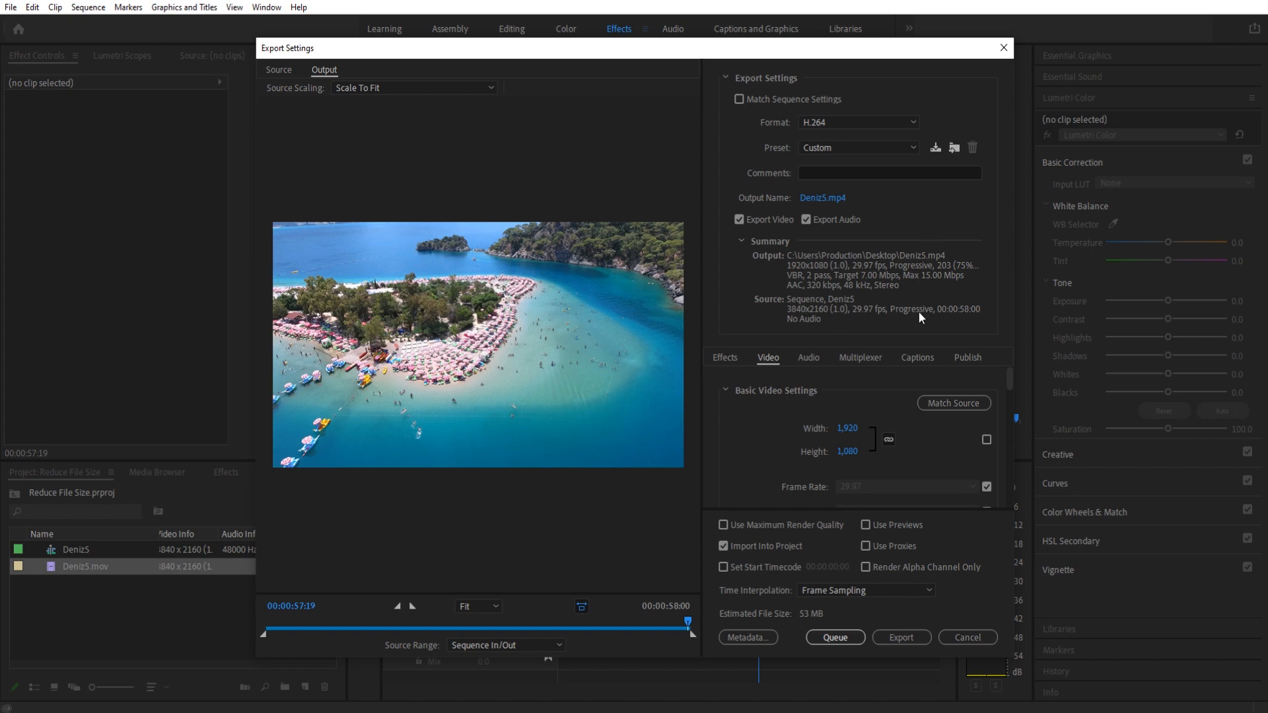